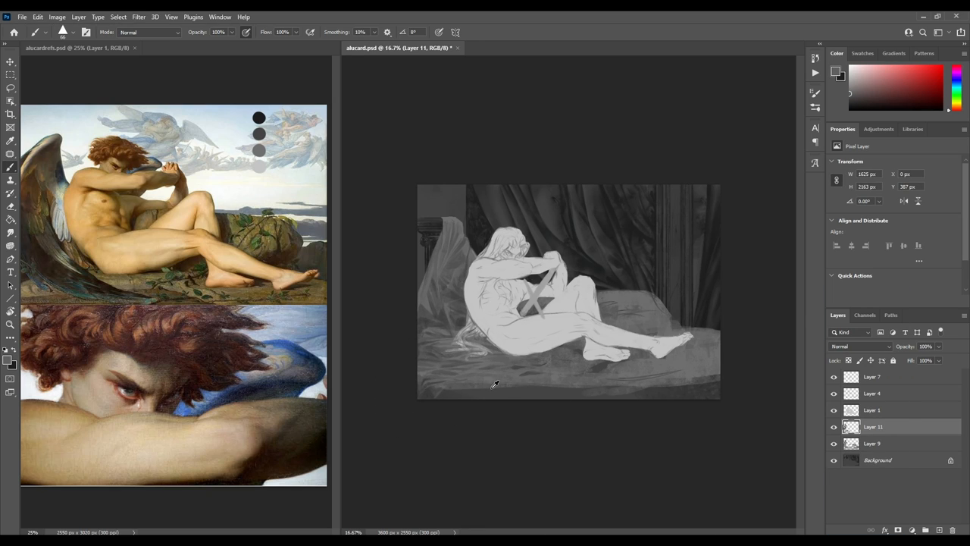
# Brush grey shading across the reclining figure's head, shoulder and arms.
pyautogui.moveTo(497, 386); pyautogui.dragTo(473, 386)
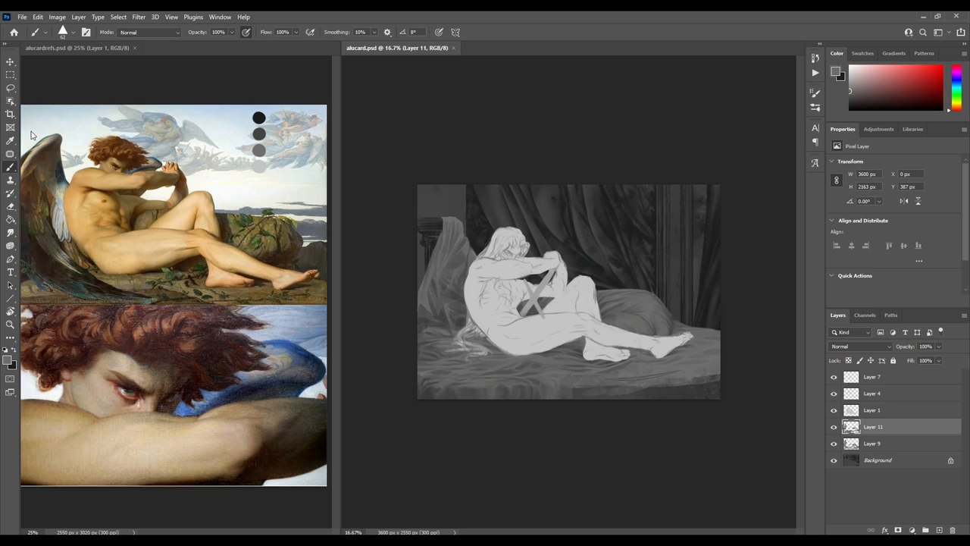
pyautogui.click(633, 370)
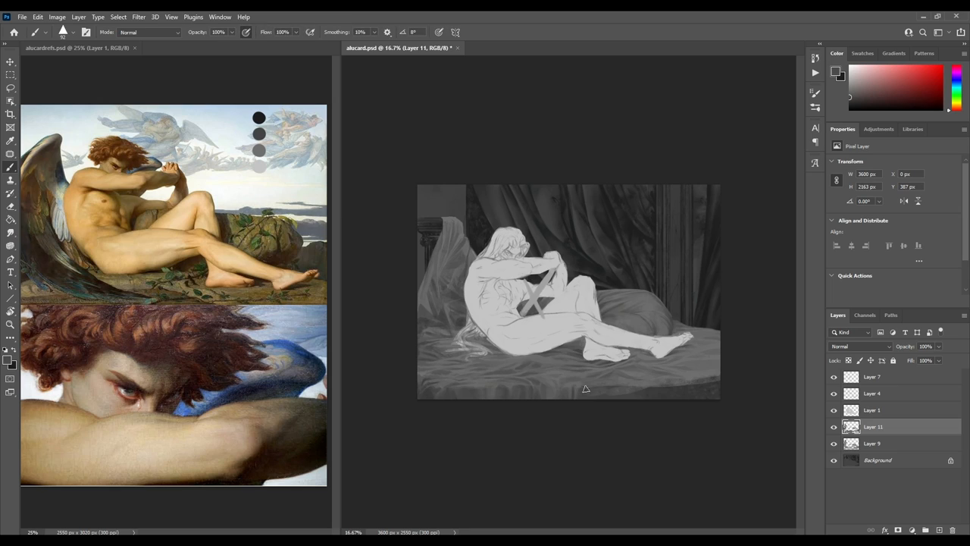
pyautogui.moveTo(580, 401)
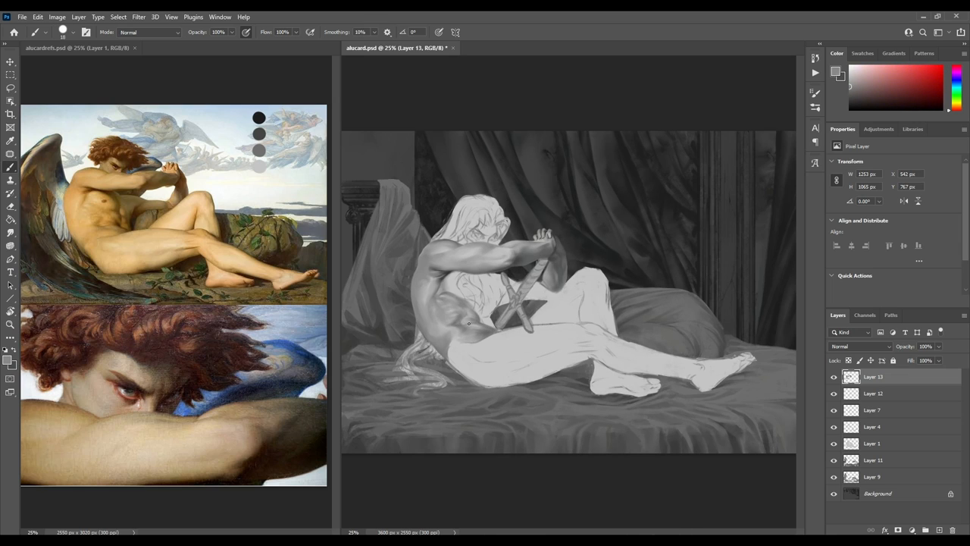
# Paint shading on the chest, ribs, abdomen and the crossed sword blades.
pyautogui.moveTo(468, 324); pyautogui.dragTo(529, 368)
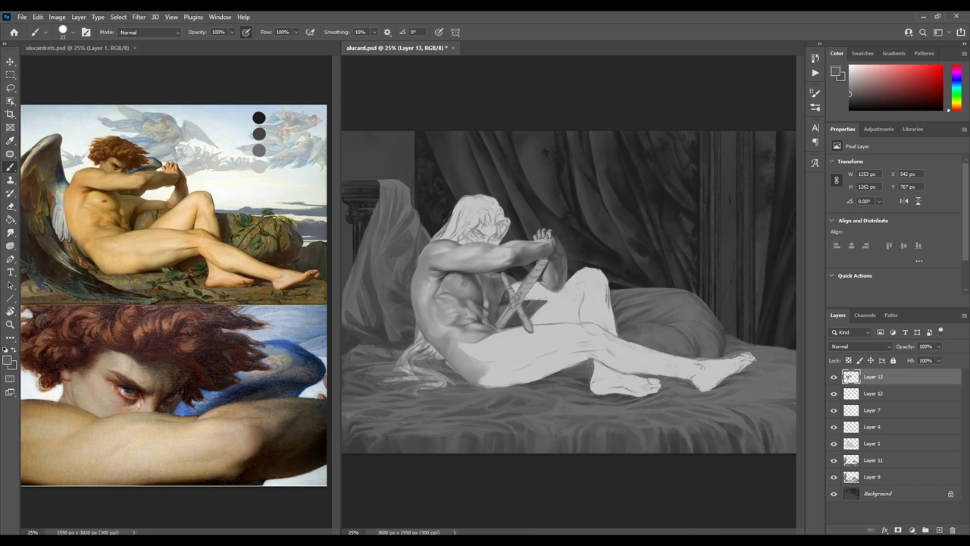
pyautogui.click(63, 32)
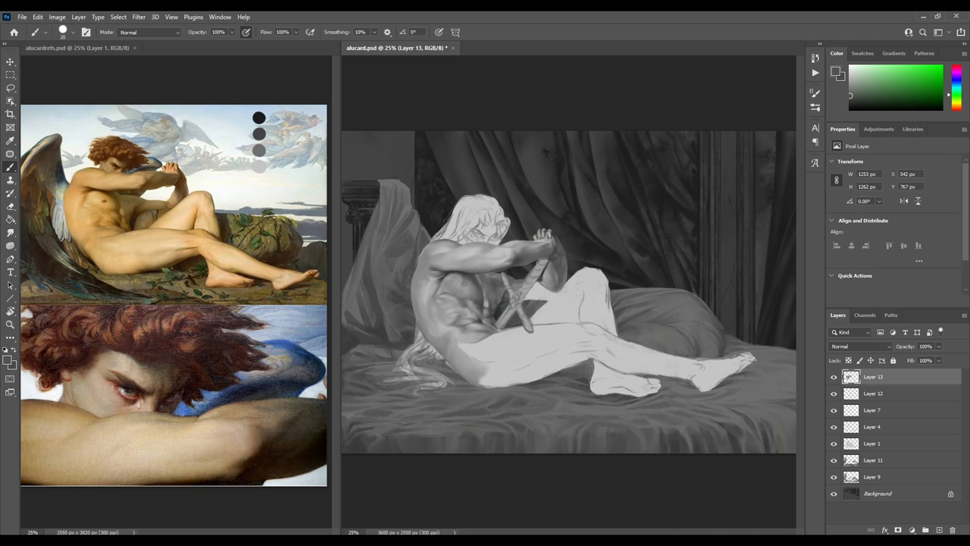
pyautogui.click(531, 288)
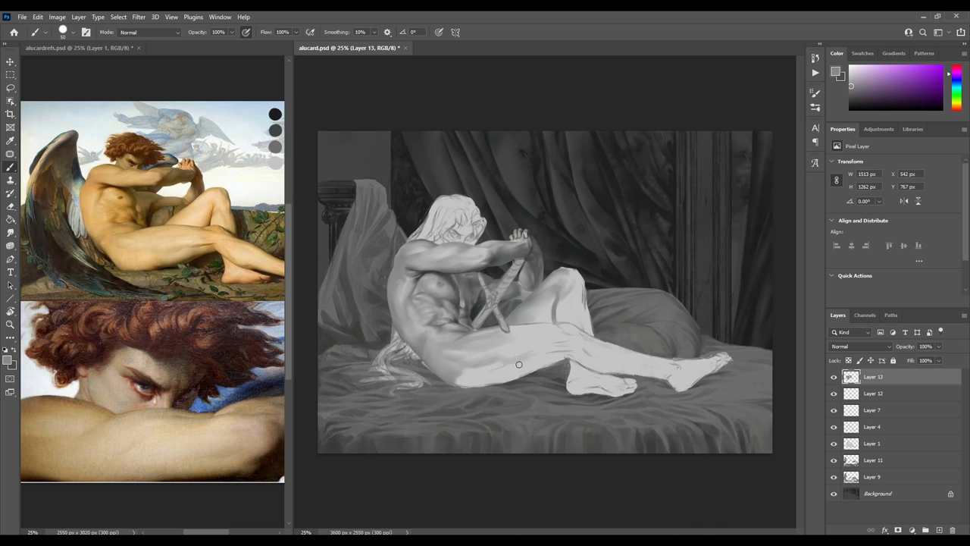
# Brush rounded shading onto the front thigh, back thigh and raised knee.
pyautogui.moveTo(519, 364); pyautogui.dragTo(556, 348)
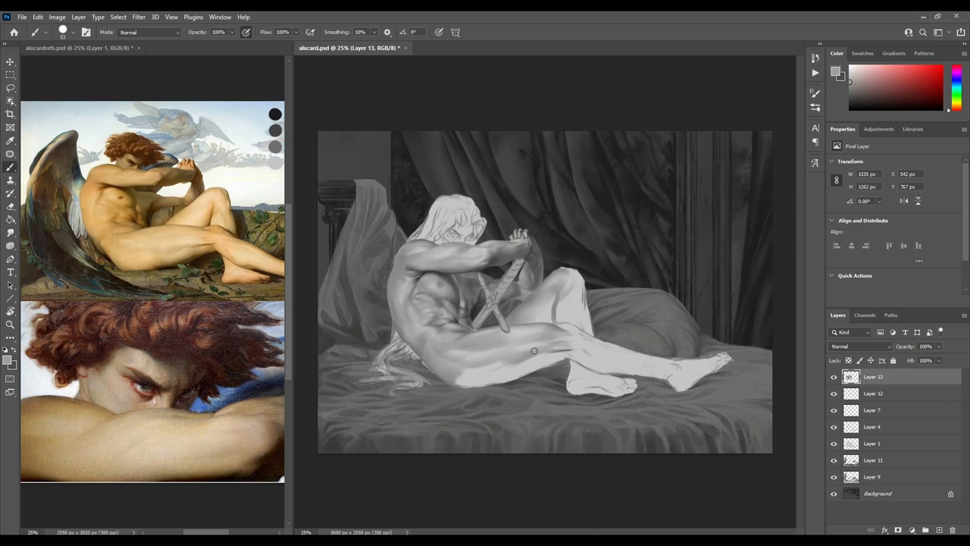
pyautogui.moveTo(535, 350); pyautogui.dragTo(503, 371)
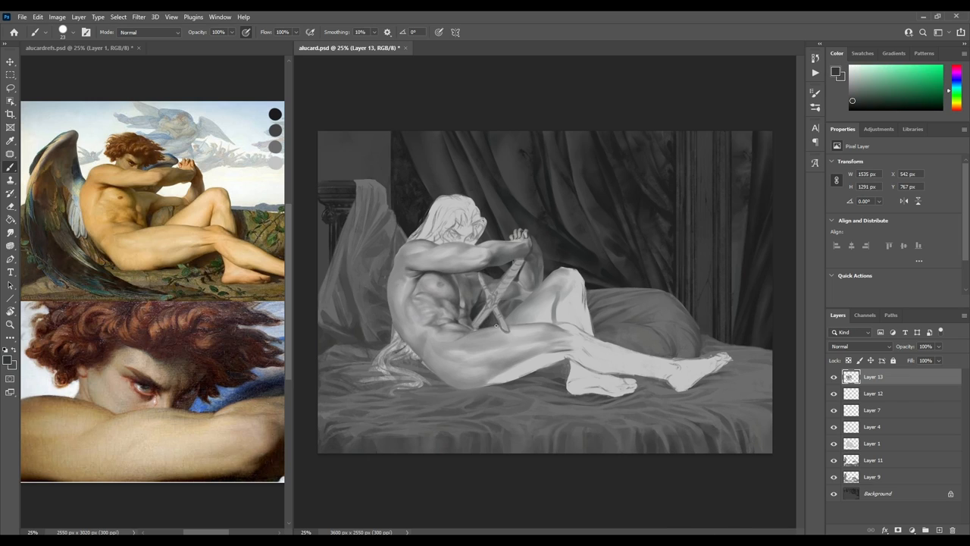
pyautogui.moveTo(497, 326); pyautogui.dragTo(539, 364)
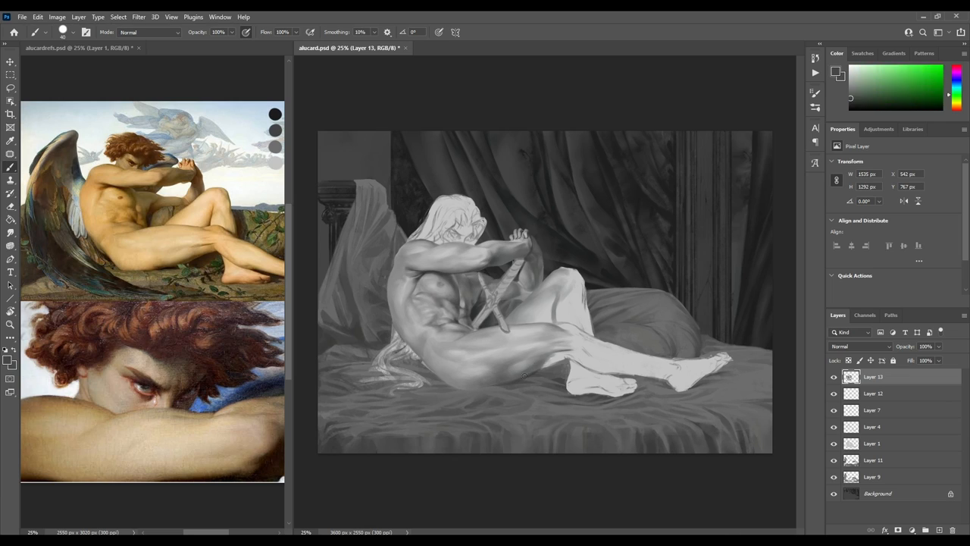
pyautogui.click(86, 32)
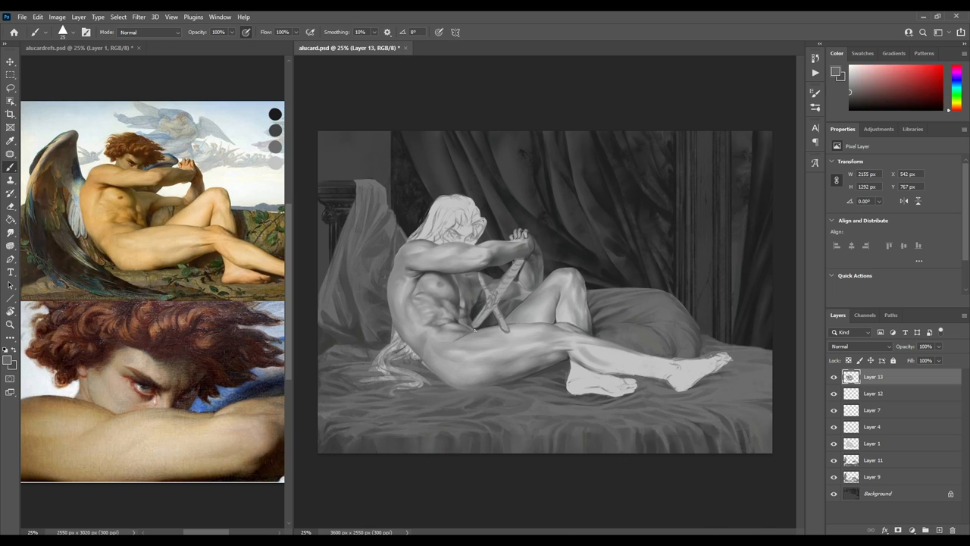
# Shade the lower legs and feet, adding ankle and toe details.
pyautogui.moveTo(476, 332); pyautogui.dragTo(602, 358)
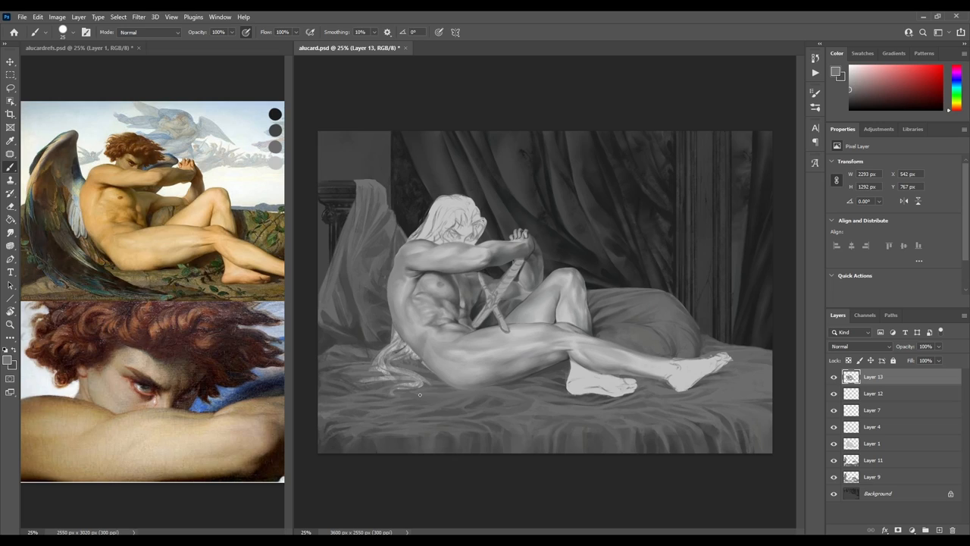
pyautogui.moveTo(269, 532)
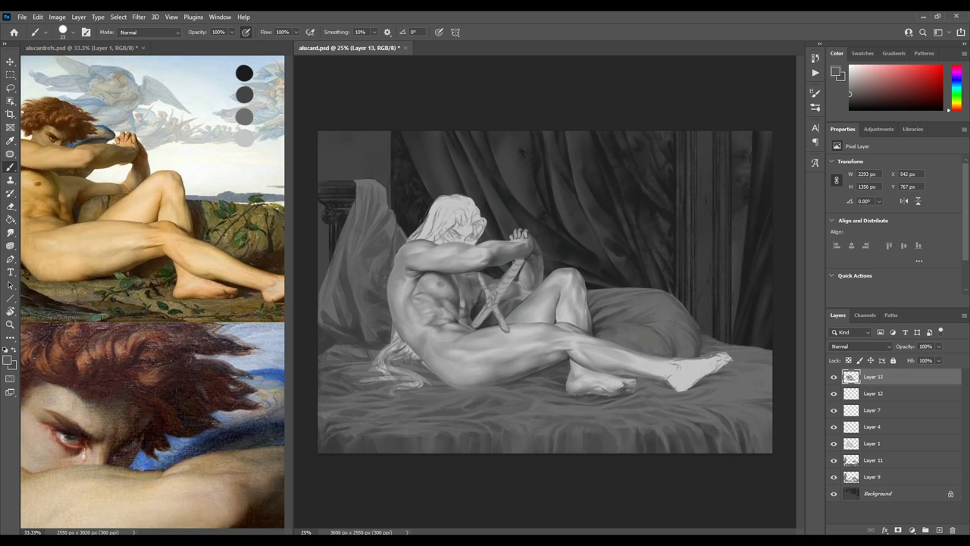
pyautogui.click(621, 388)
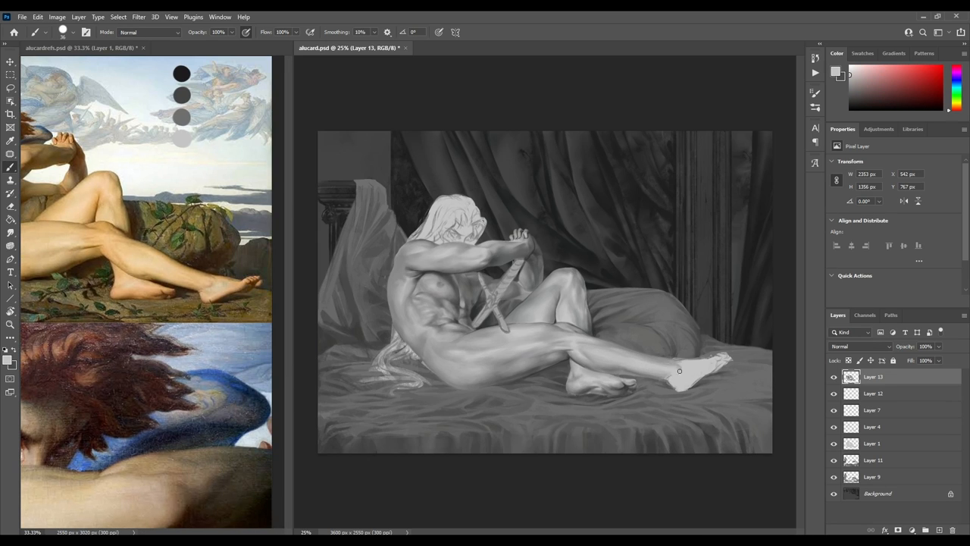
pyautogui.moveTo(674, 389)
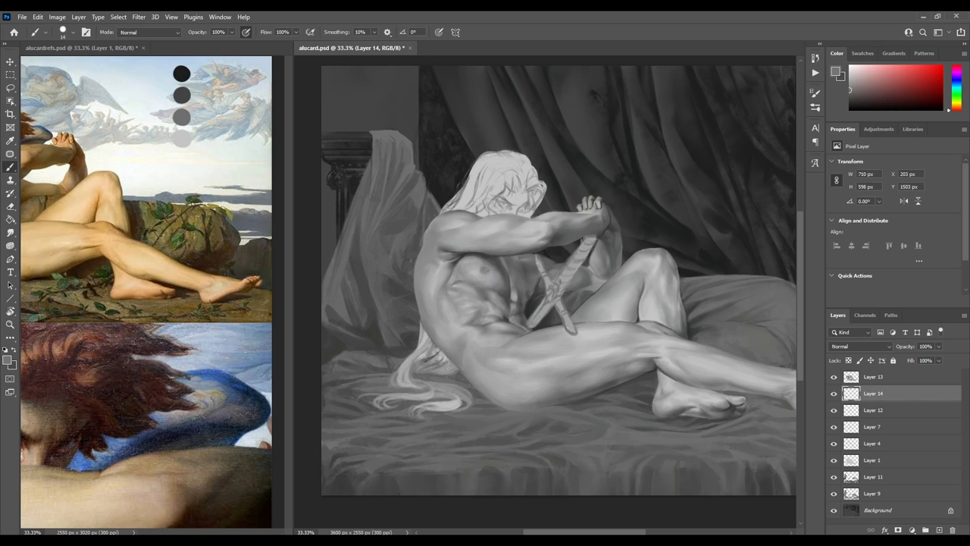
# Paint defined hair strands and finer face and toe detail on new layers.
pyautogui.click(424, 364)
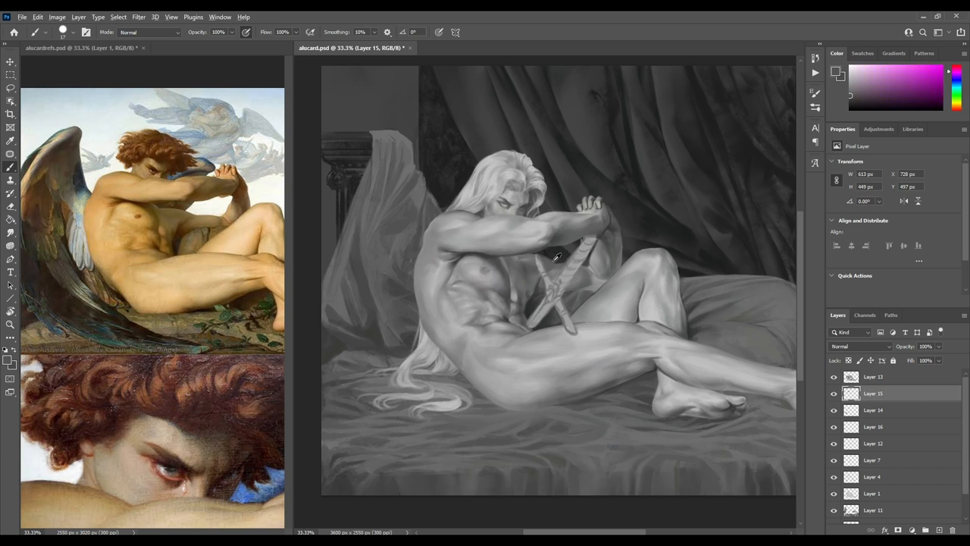
pyautogui.click(22, 16)
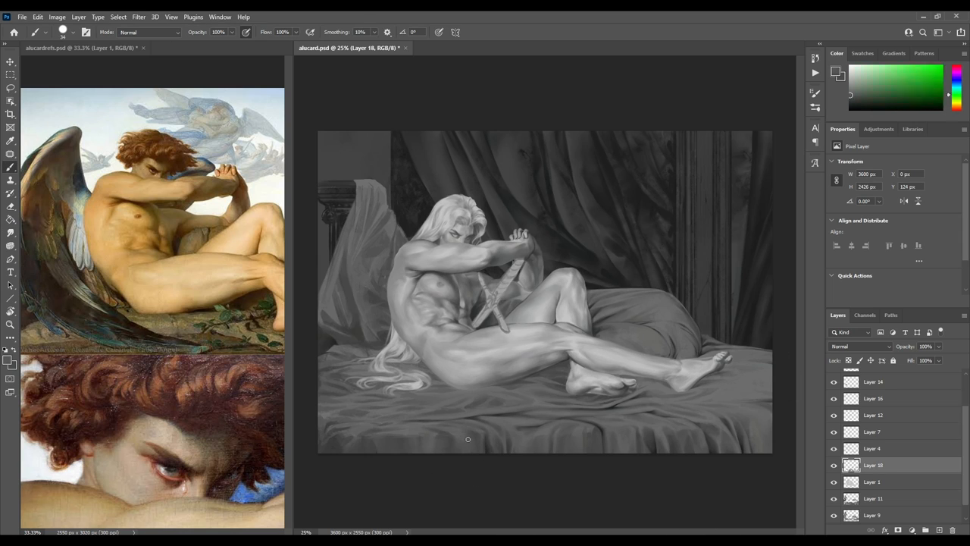
# Widen the canvas and paint the drapery and sheet folds on a new layer.
pyautogui.click(957, 83)
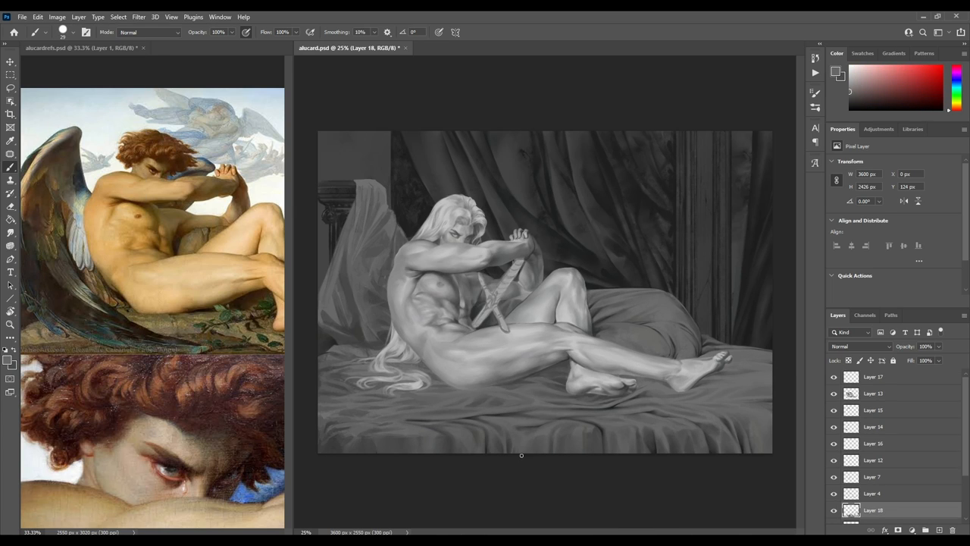
pyautogui.moveTo(422, 466)
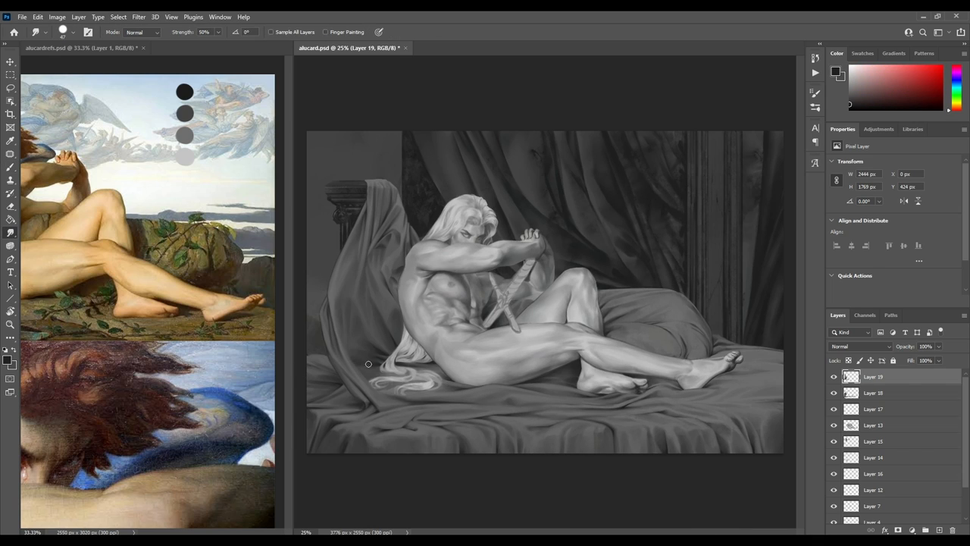
# Paint the sword's darker wrapped grip and crossguard on a new layer.
pyautogui.click(10, 166)
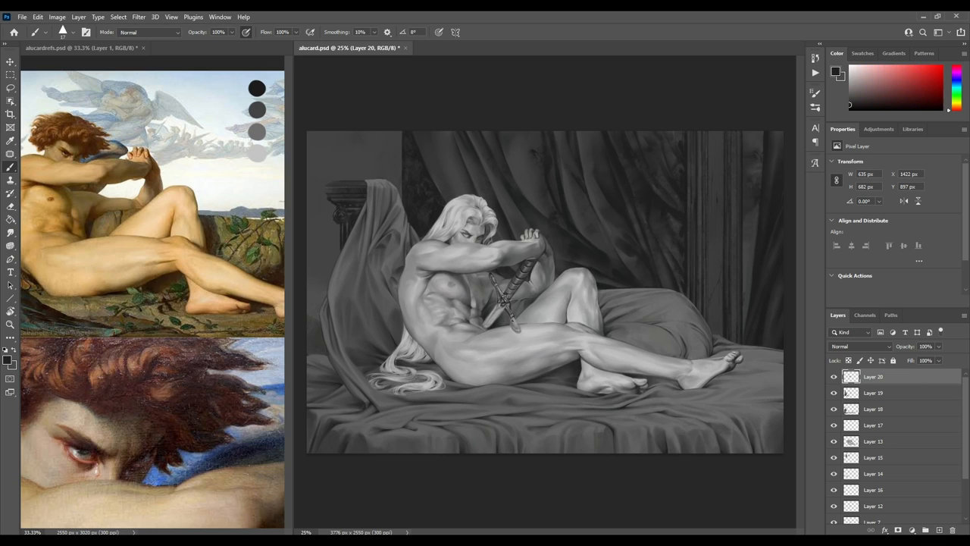
# Merge layers and paint finer eyes, brow, forearm and sword-grip bands.
pyautogui.click(62, 32)
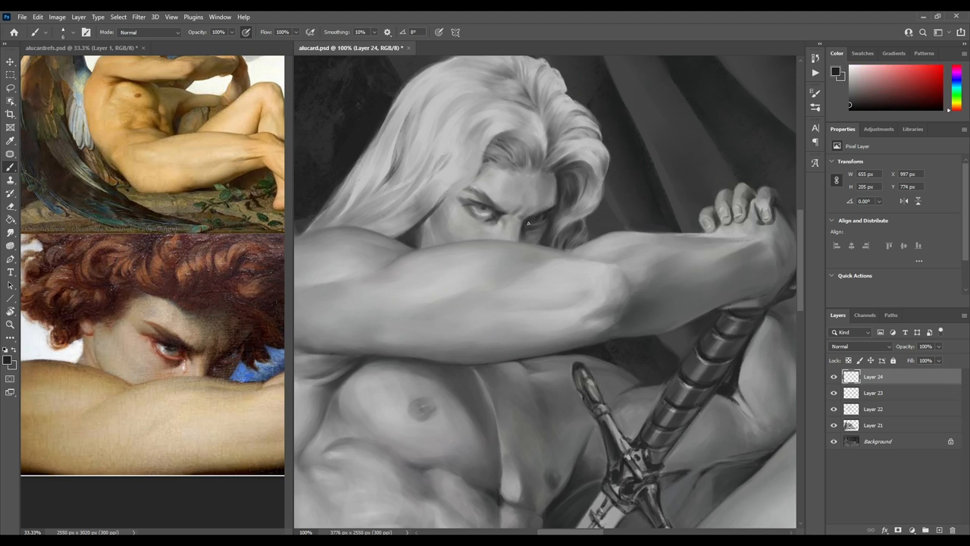
# Paint grey strands and a forehead lock into the hair above the face on Layer 27.
pyautogui.click(899, 87)
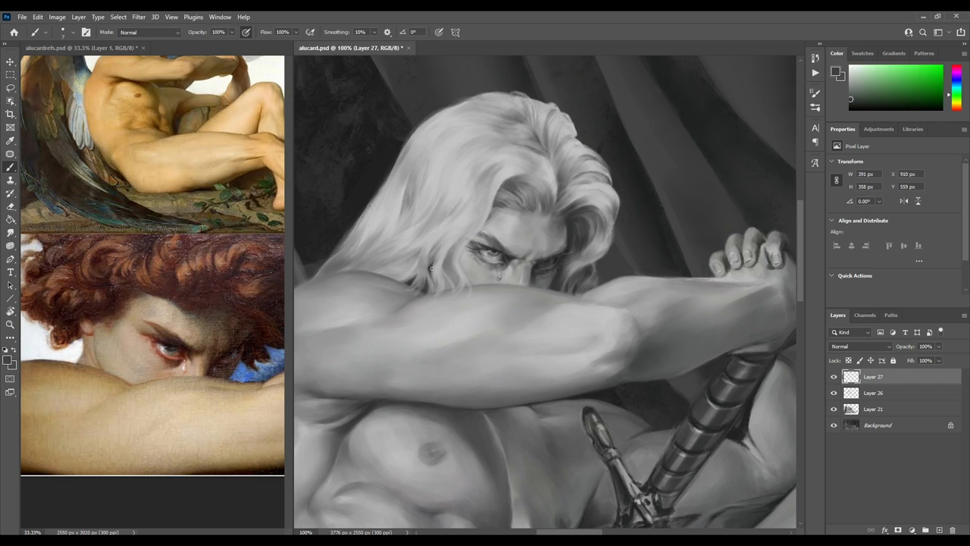
pyautogui.moveTo(432, 269); pyautogui.dragTo(462, 273)
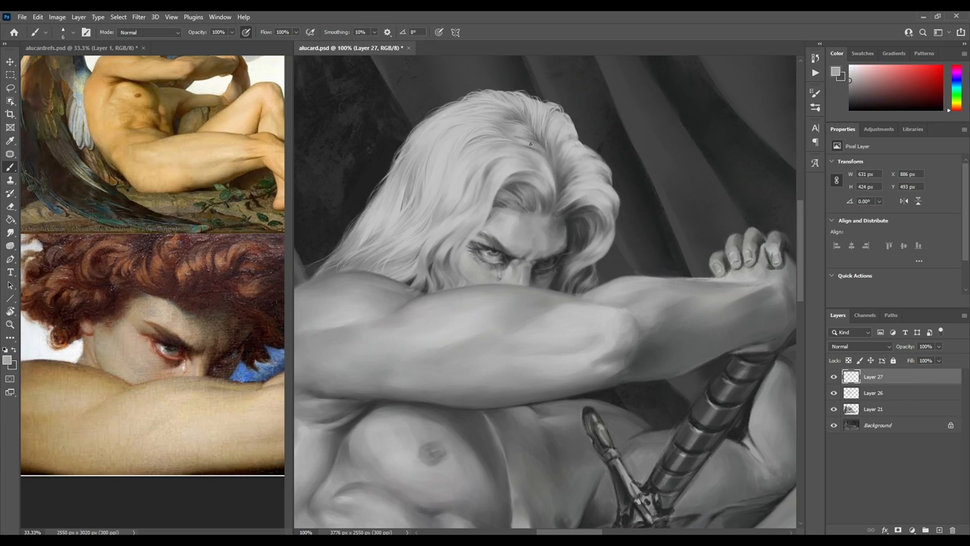
pyautogui.moveTo(497, 140); pyautogui.dragTo(553, 178)
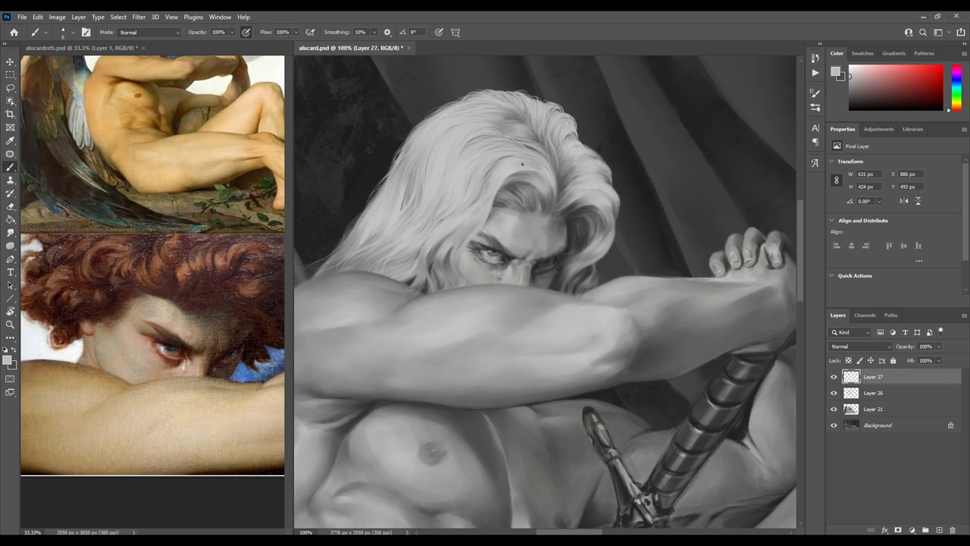
pyautogui.click(951, 71)
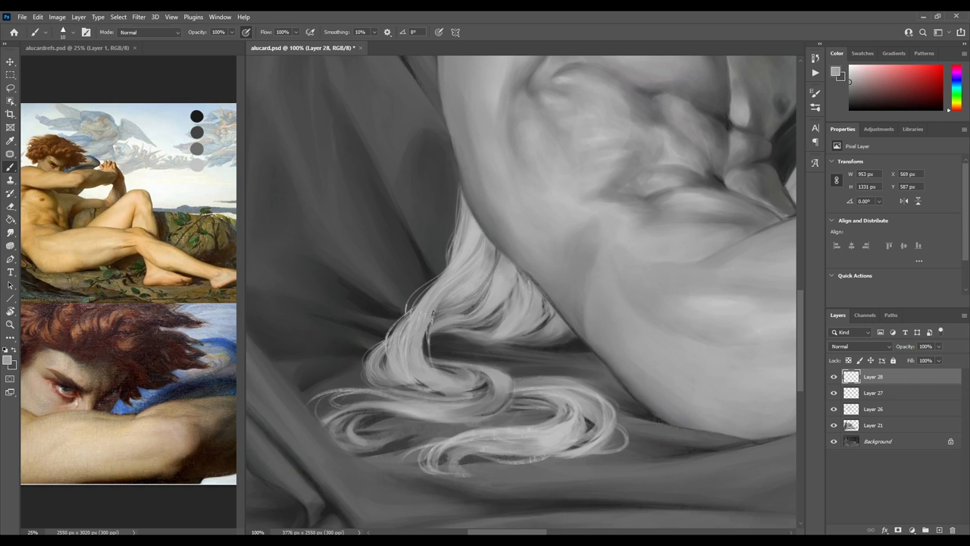
# Paint curling strands on the hair lock and lower curl over the drapery.
pyautogui.moveTo(433, 318); pyautogui.dragTo(531, 311)
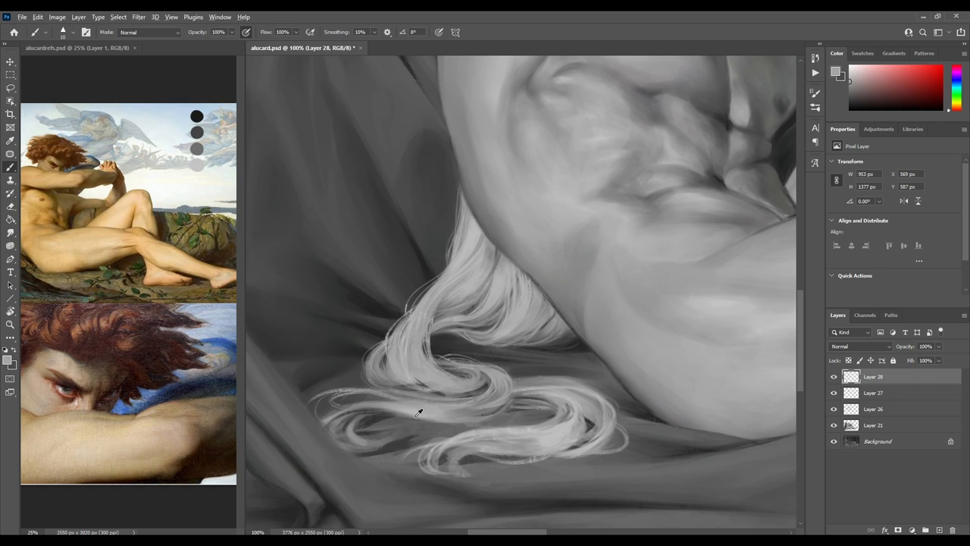
pyautogui.moveTo(425, 410); pyautogui.dragTo(379, 436)
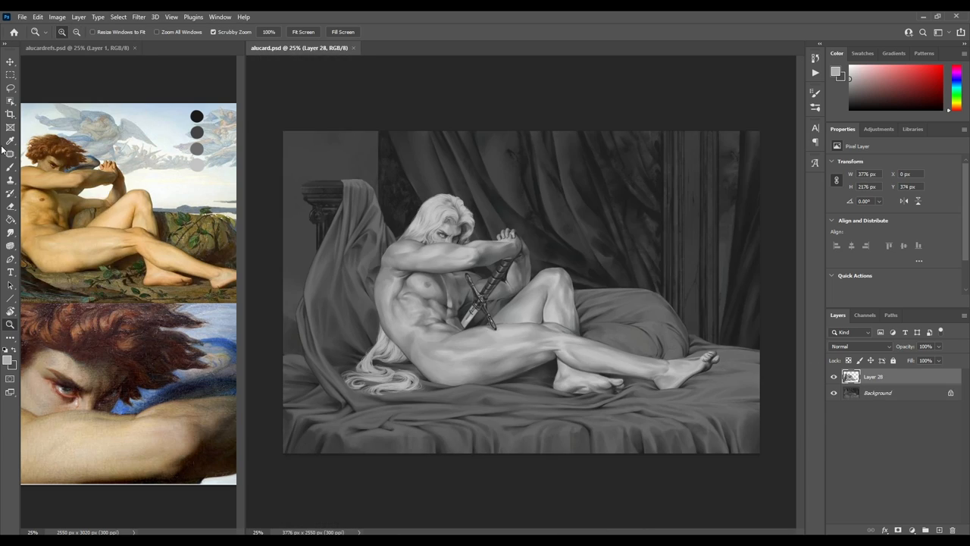
# Push the figure's contours, hair and limbs with Liquify's Forward Warp tool.
pyautogui.click(139, 17)
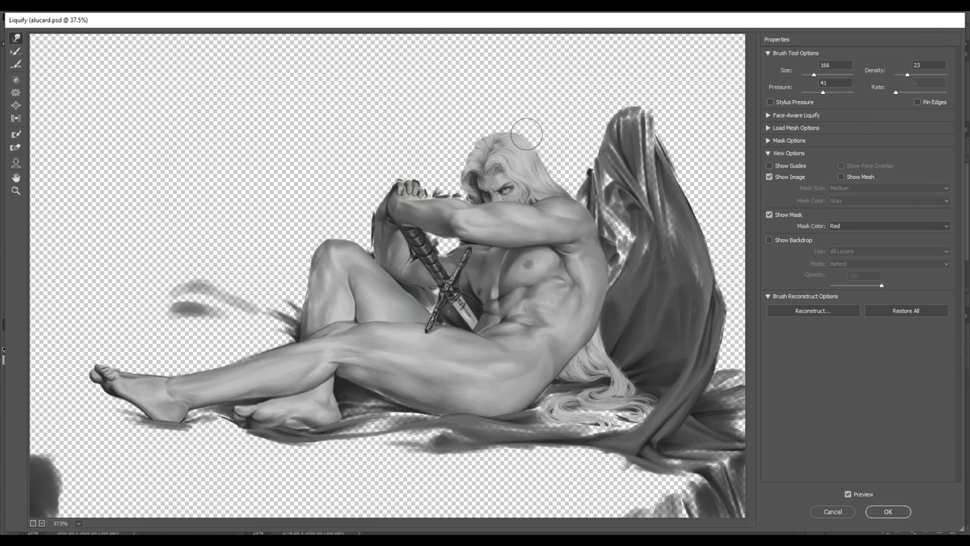
pyautogui.click(888, 511)
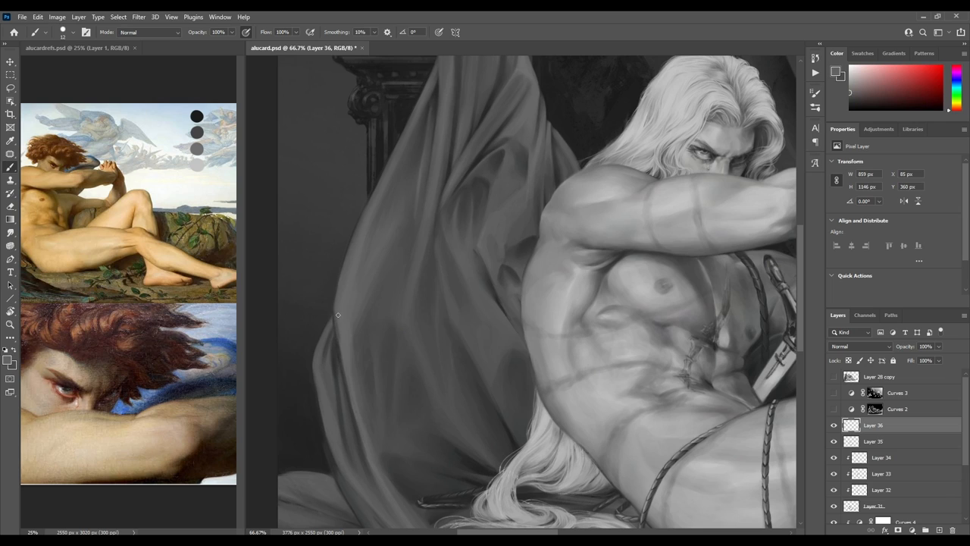
# Paint a stroke along the chest cords and dab shading onto the raised arm band.
pyautogui.moveTo(338, 314); pyautogui.dragTo(483, 381)
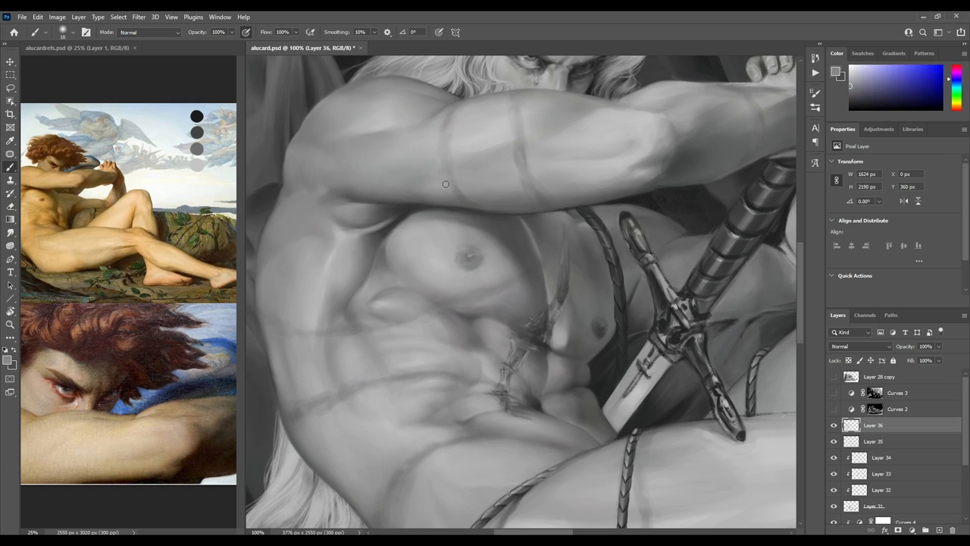
pyautogui.click(852, 94)
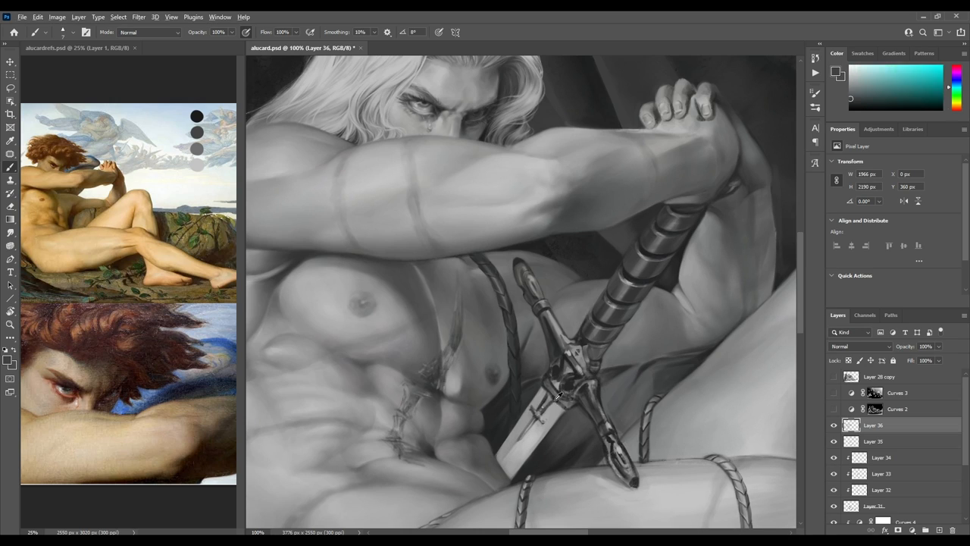
# Paint crossguard detail and shade the bound foot with its wrapped cords on Layer 36.
pyautogui.click(73, 32)
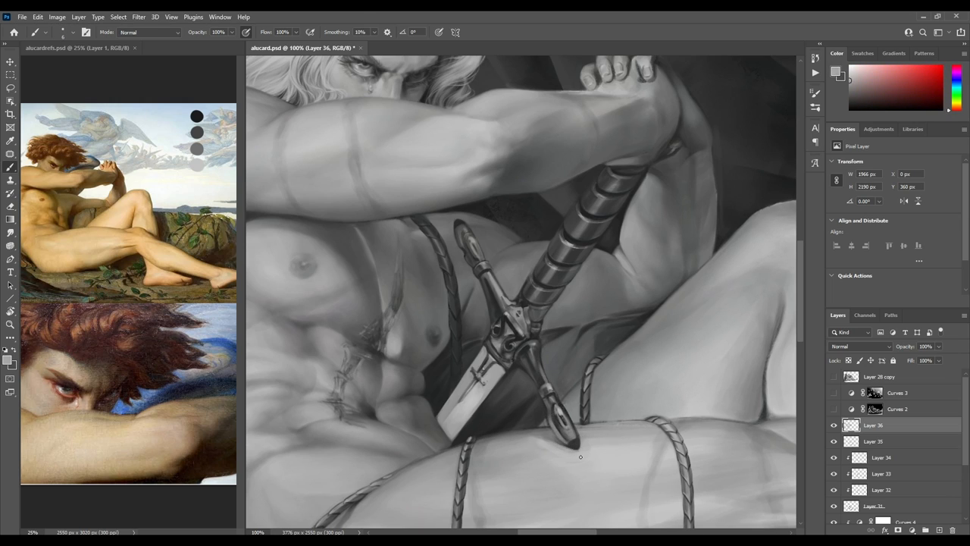
pyautogui.scroll(-3)
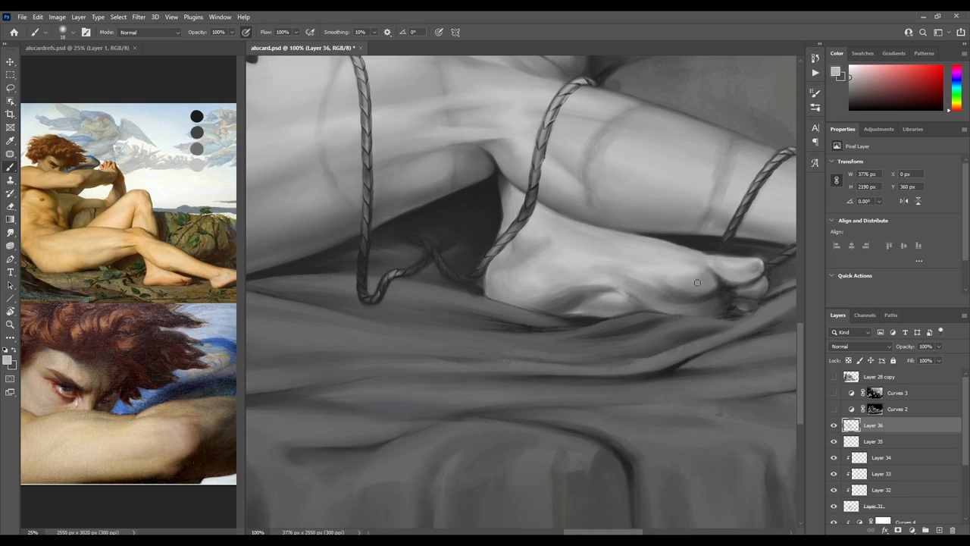
pyautogui.moveTo(697, 283); pyautogui.dragTo(583, 273)
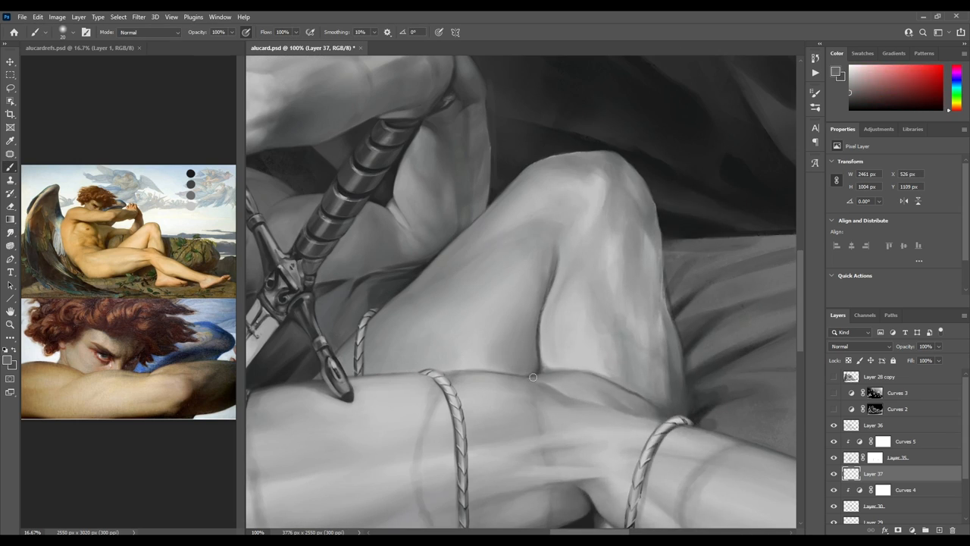
# Brush shading onto the thigh beneath the braided rope band on Layer 37.
pyautogui.moveTo(533, 376); pyautogui.dragTo(551, 291)
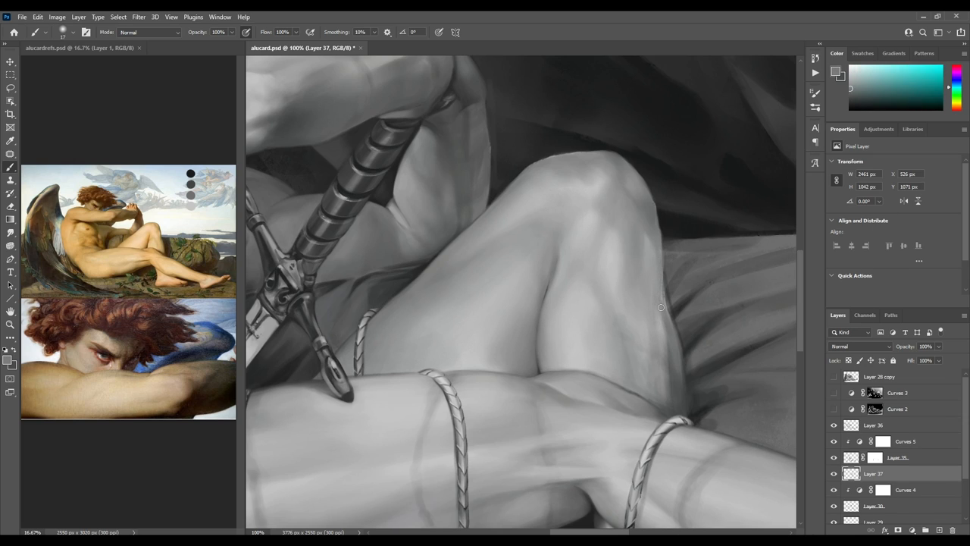
# Touch up the edge of the raised knee on Layer 37.
pyautogui.click(874, 425)
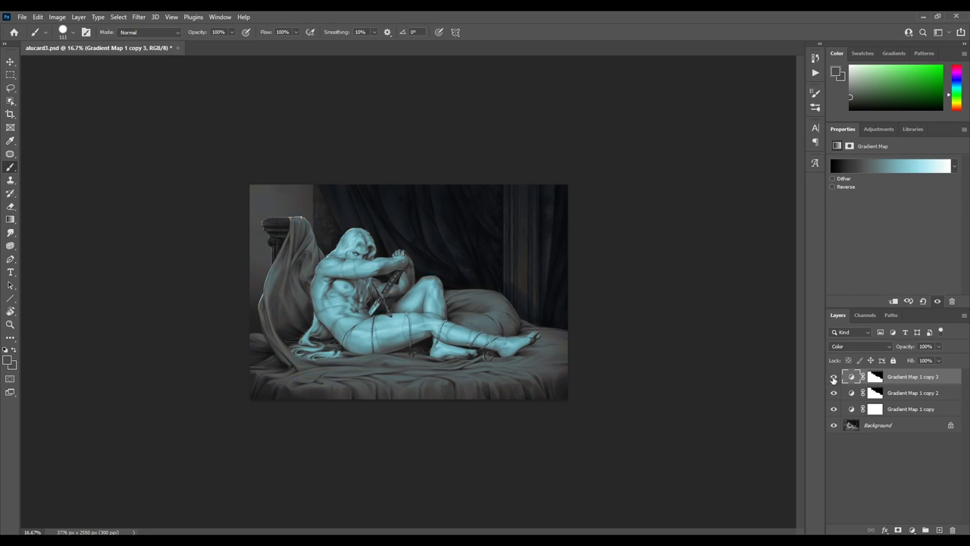
# Tint the figure pale blue with a masked, Color-blended Gradient Map copy.
pyautogui.click(875, 377)
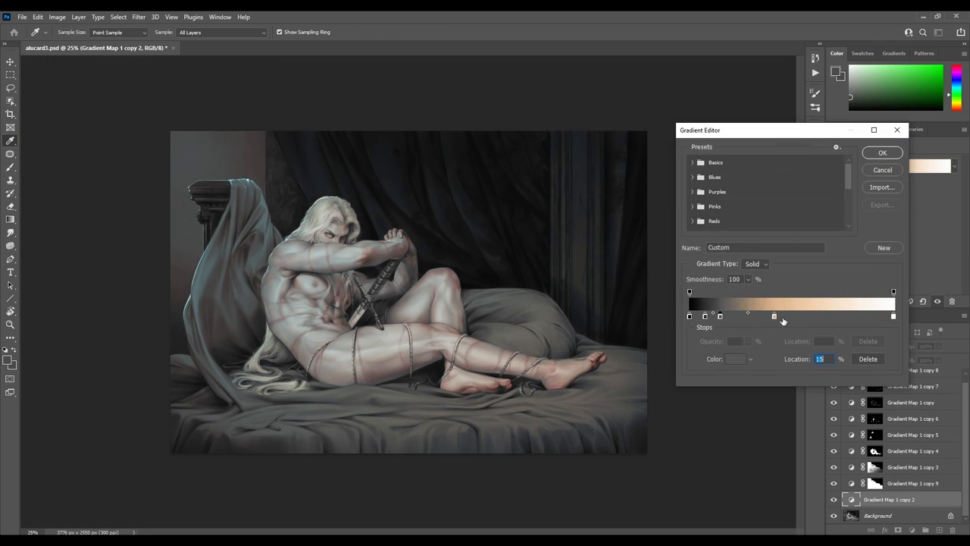
# Pick a colour stop and confirm the tan gradient in the Gradient Editor.
pyautogui.click(883, 152)
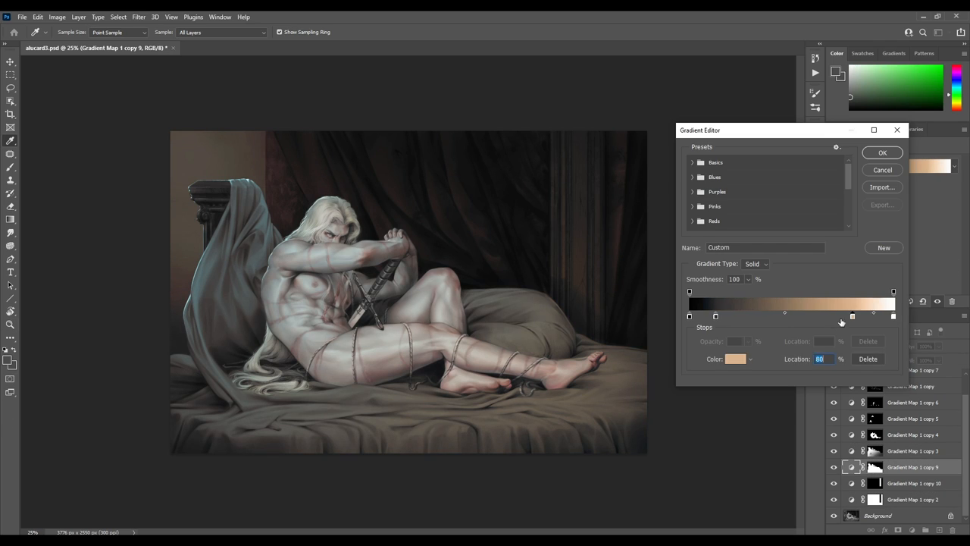
pyautogui.click(883, 152)
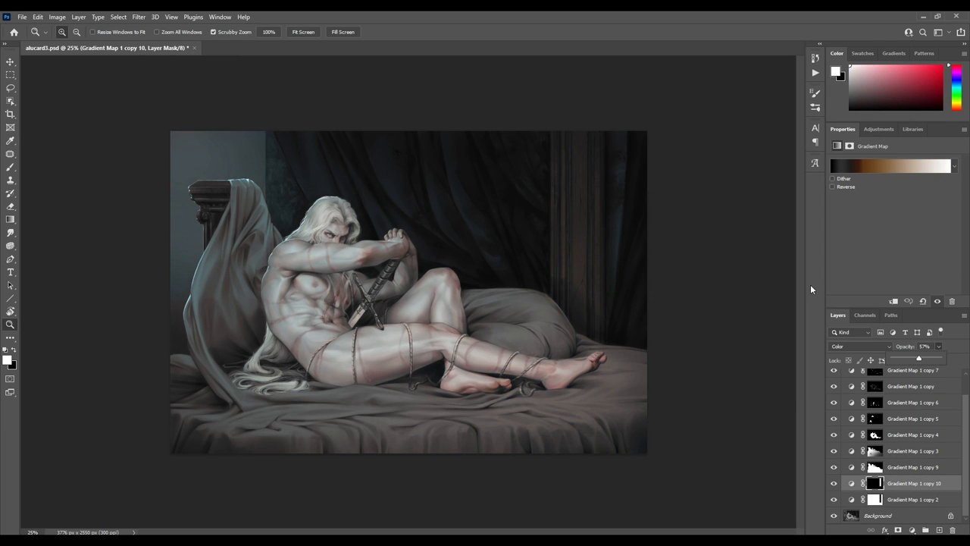